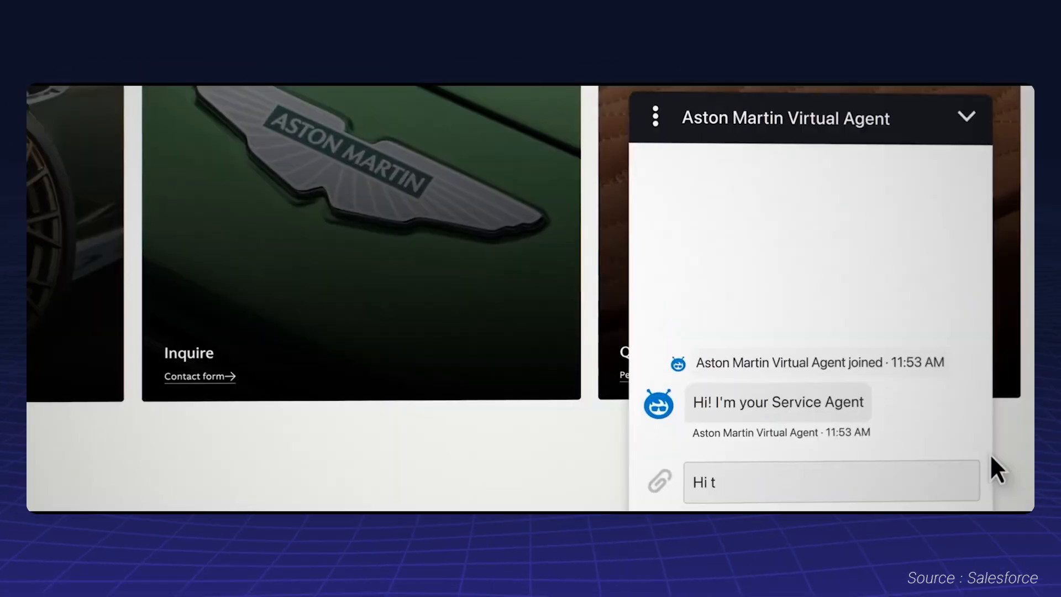
- Create an agent from scratch describing a travel buddy agent that handles travel expenses, then continue
key(Return)
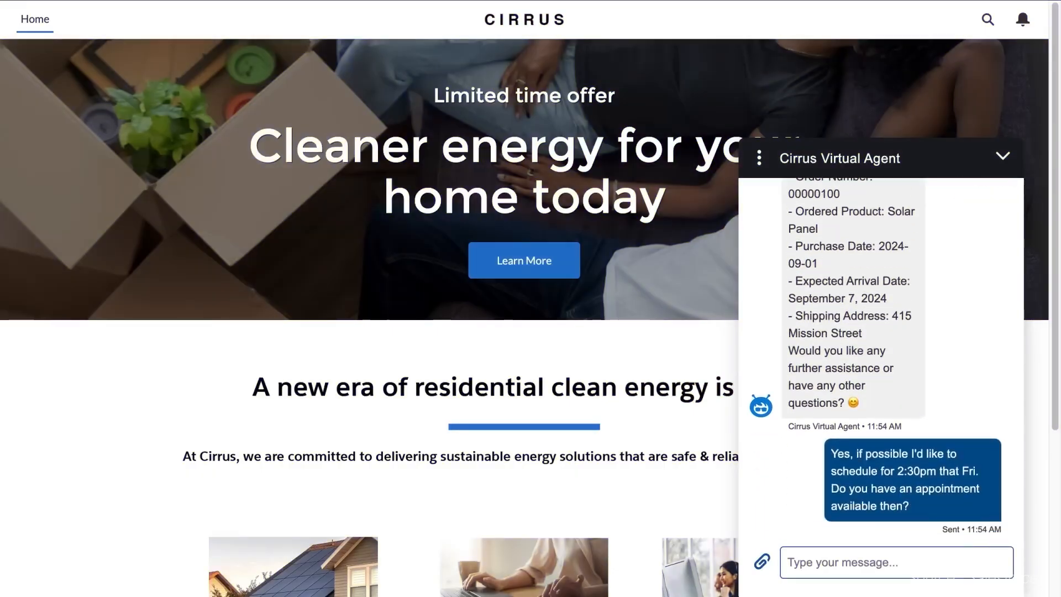
click(369, 575)
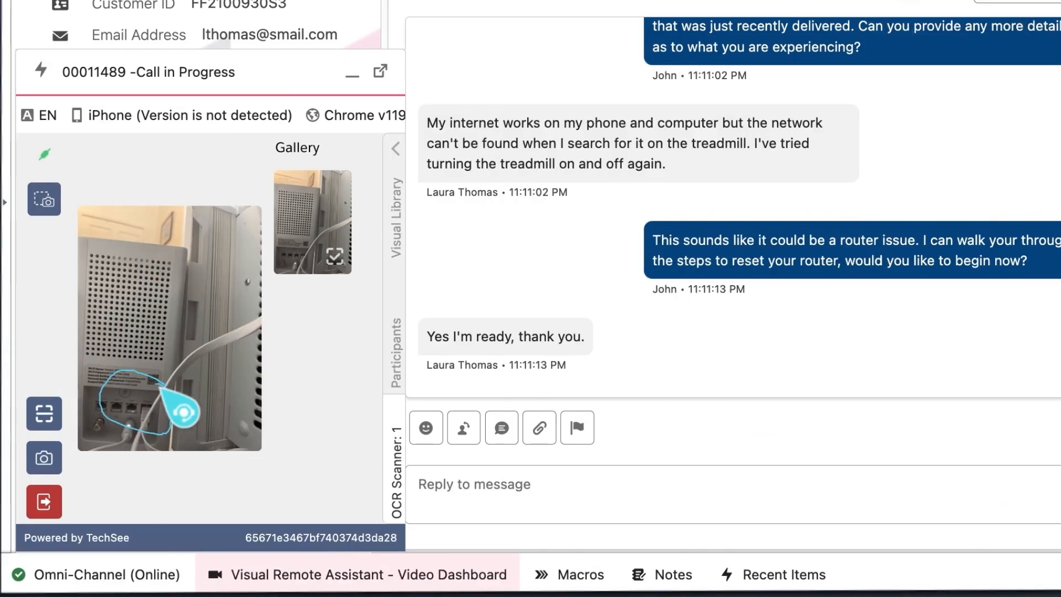
click(43, 199)
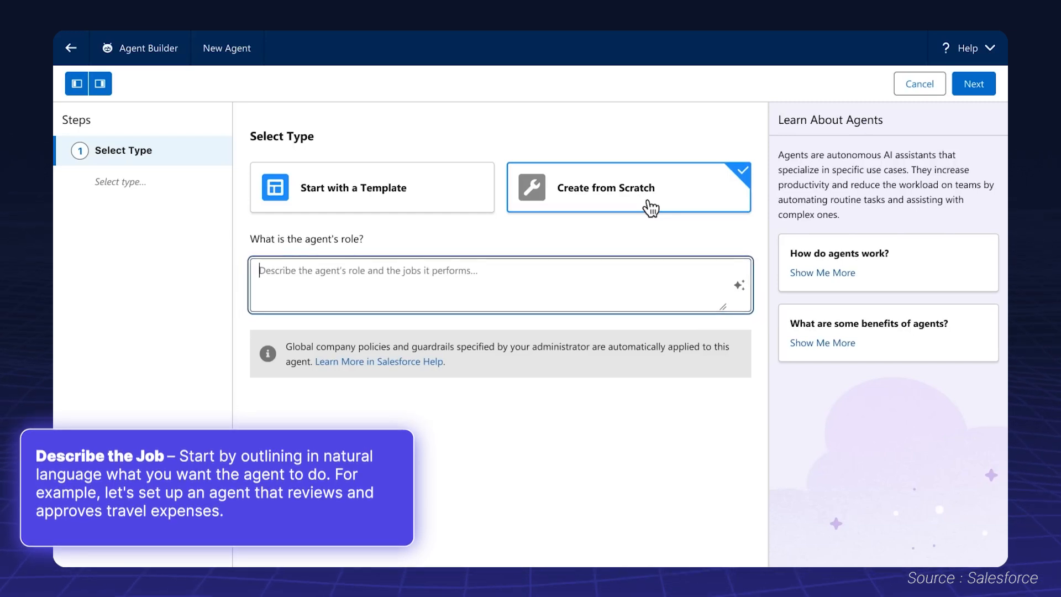
text(I want a travel buddy agent that tak)
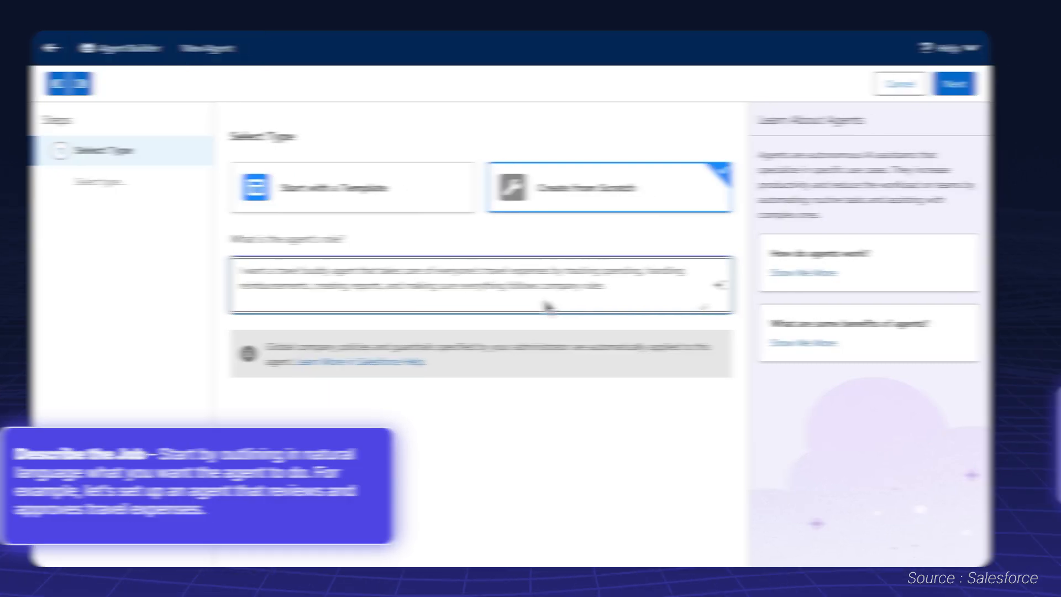
click(955, 84)
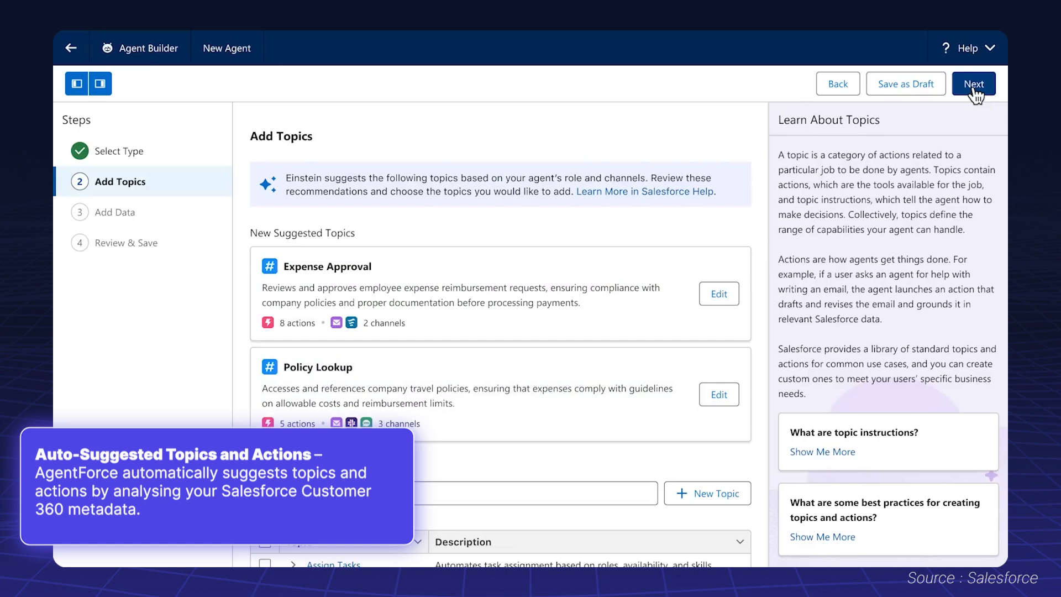
mouse_move(678, 297)
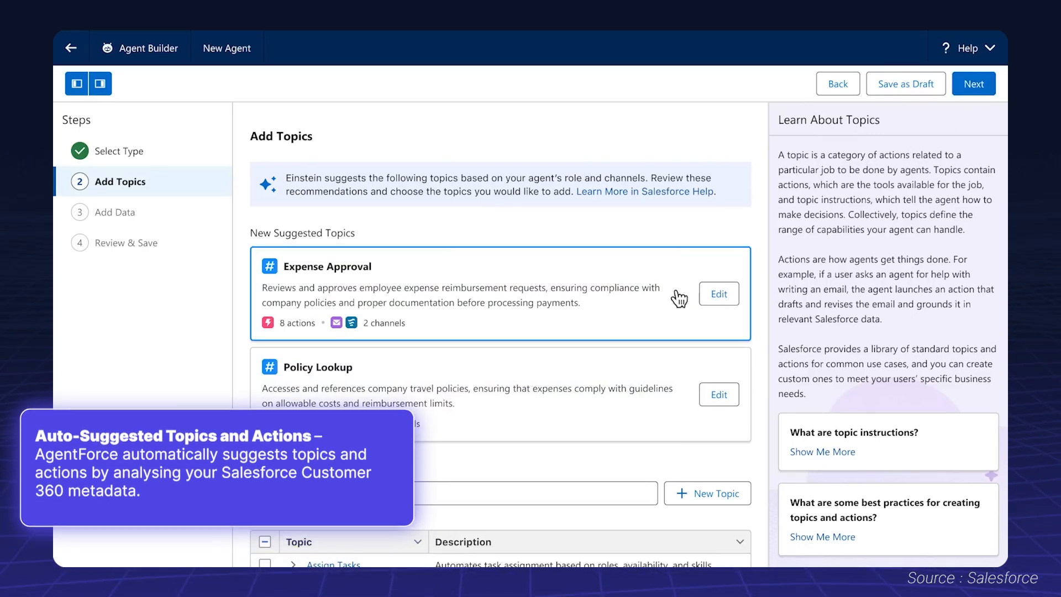
- Select the Expense Approval topic and accept its suggested actions, name and instructions
click(719, 294)
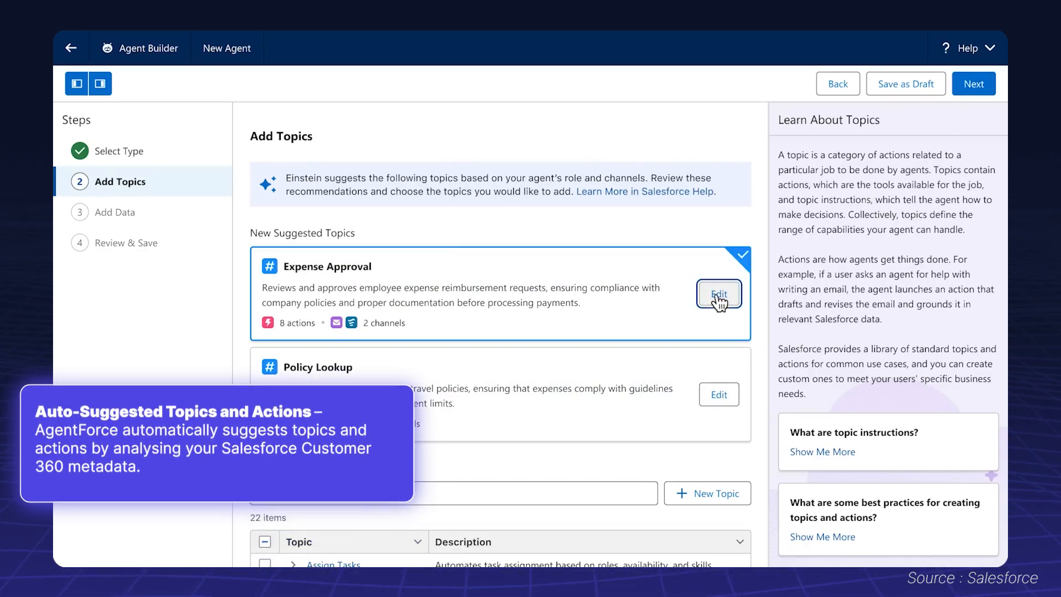
click(718, 294)
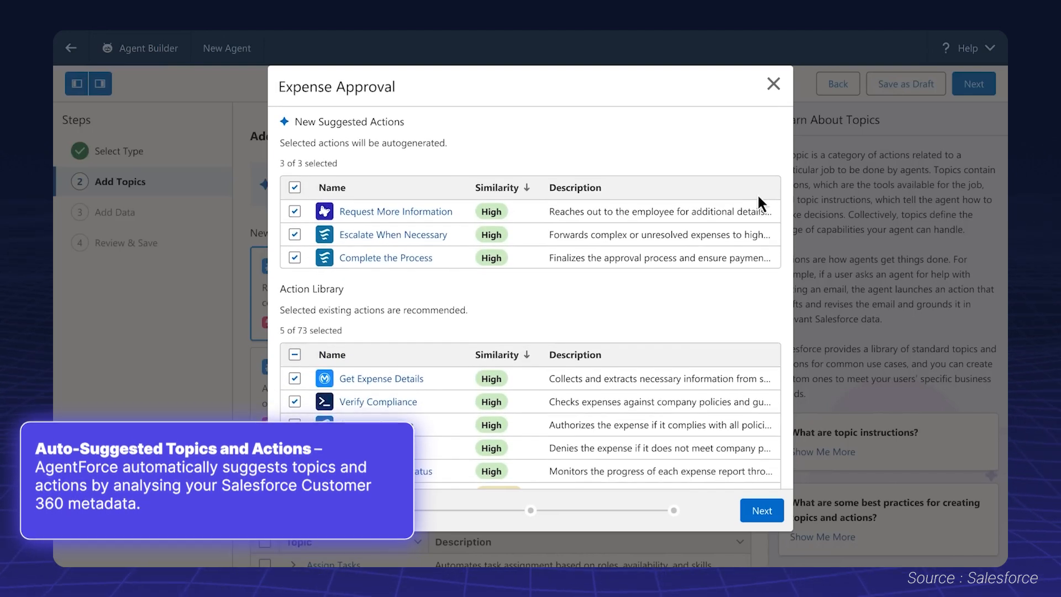
click(760, 511)
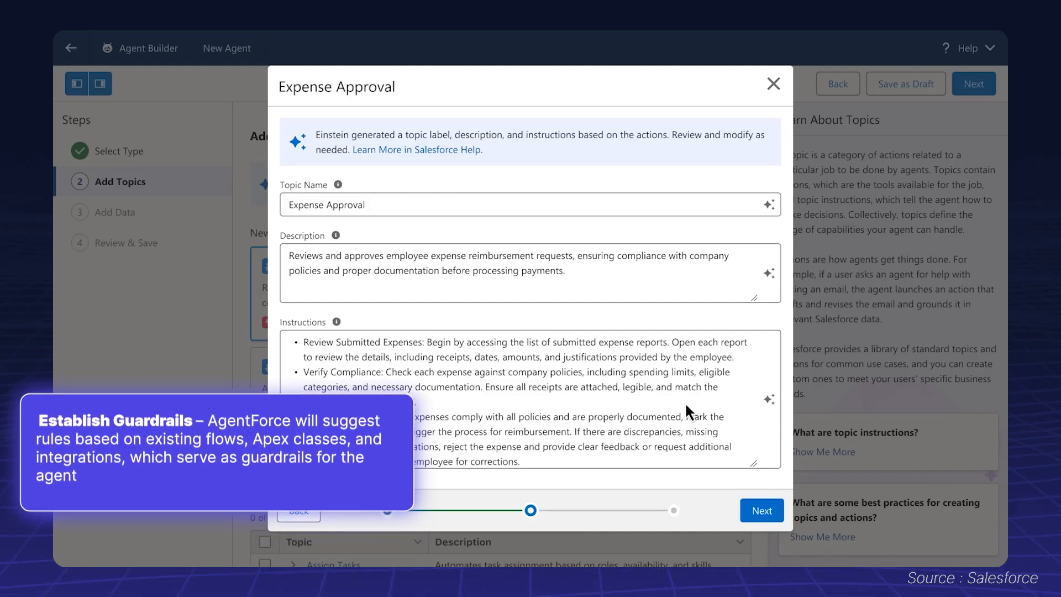
click(762, 511)
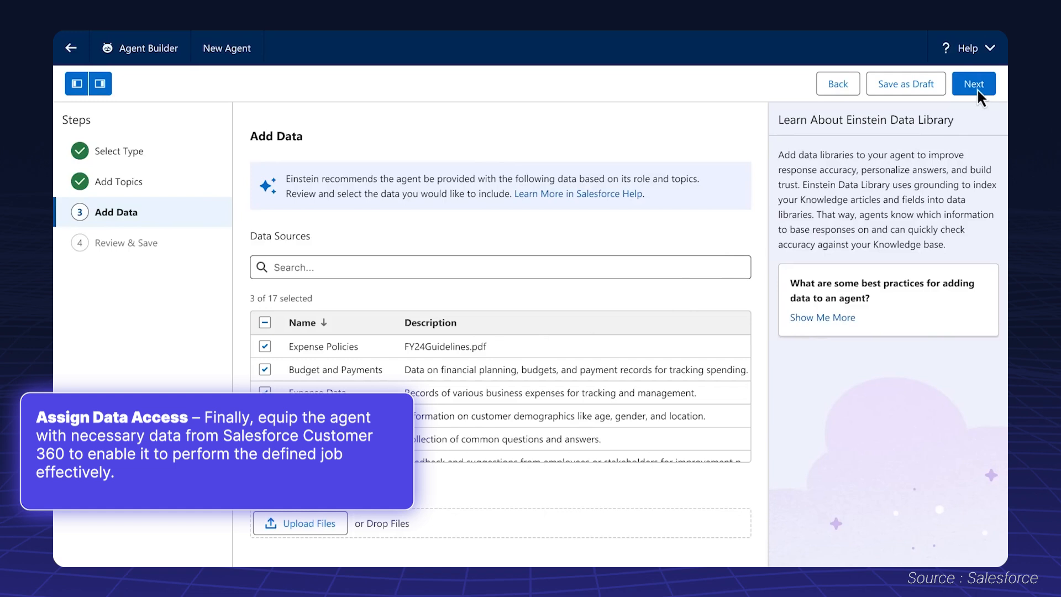
- Review the agent with its data sources and create the Travel Expense Agent
click(973, 83)
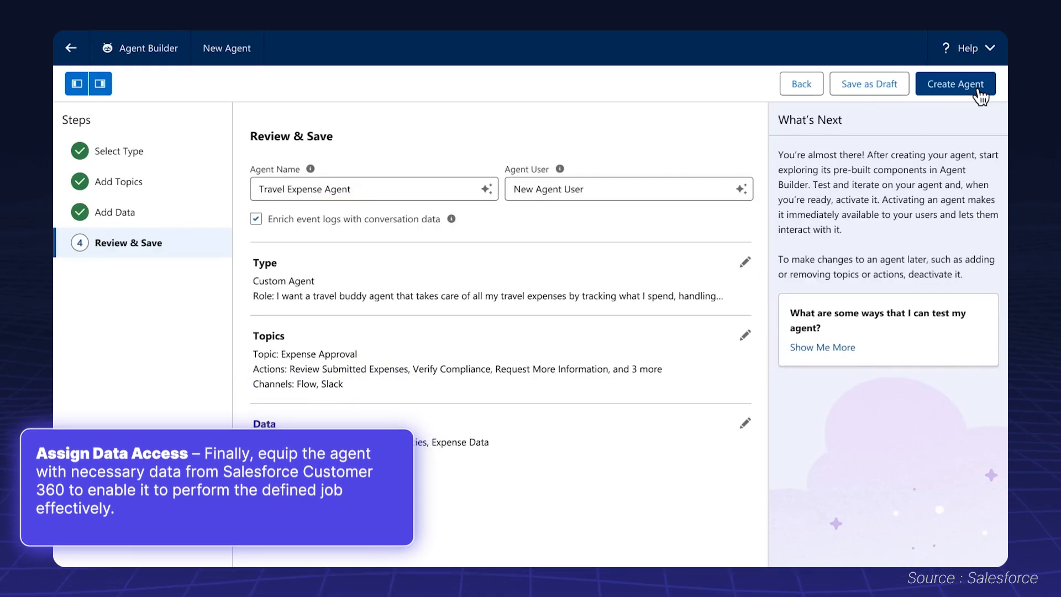
click(954, 83)
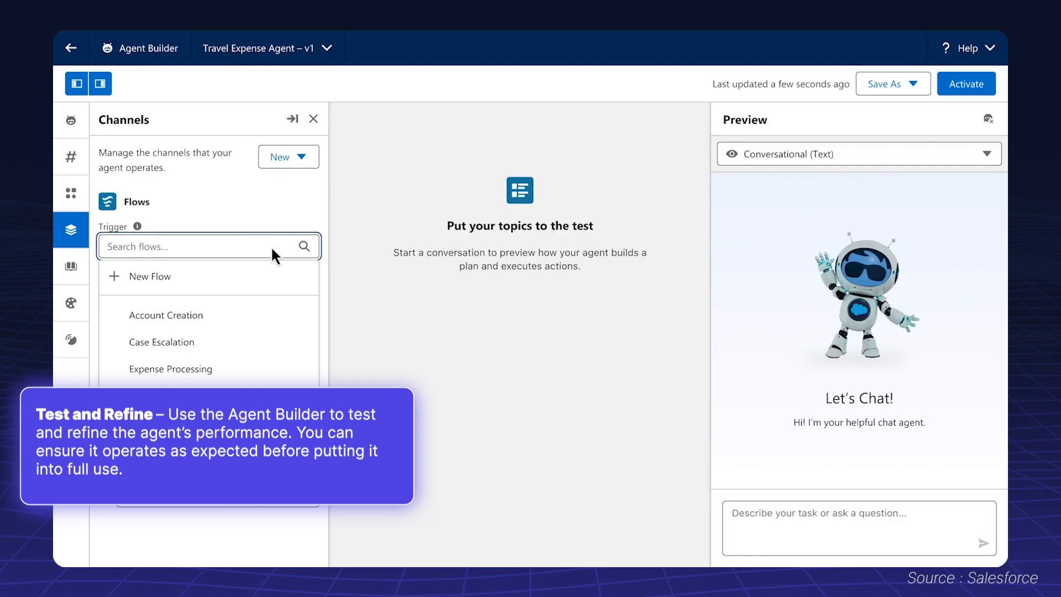
- Set the Expense Processing flow as the agent's trigger and submit the Dreamforce travel approval request
click(170, 369)
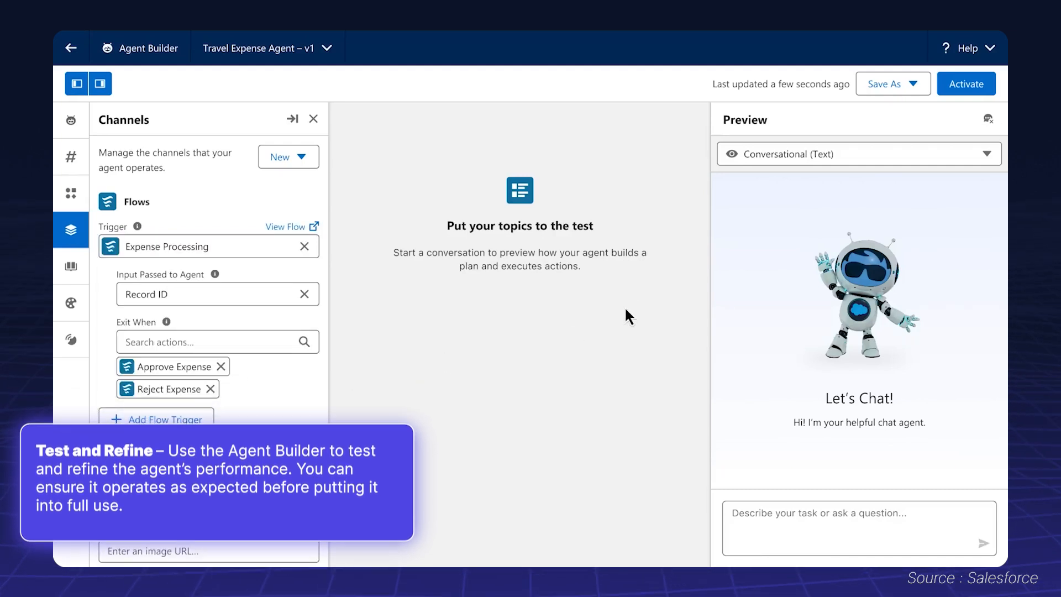
click(965, 83)
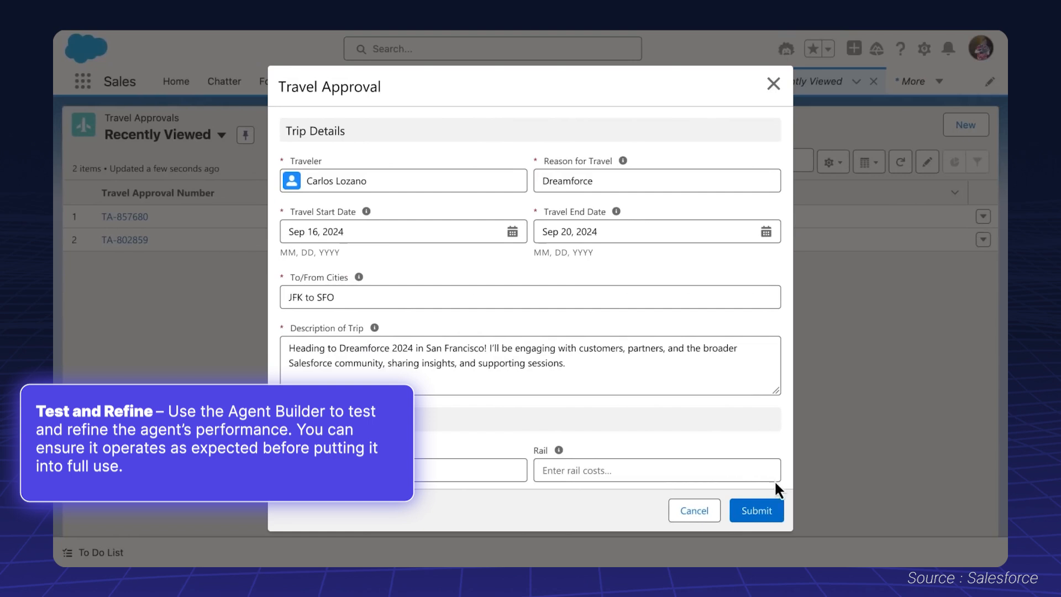
click(756, 510)
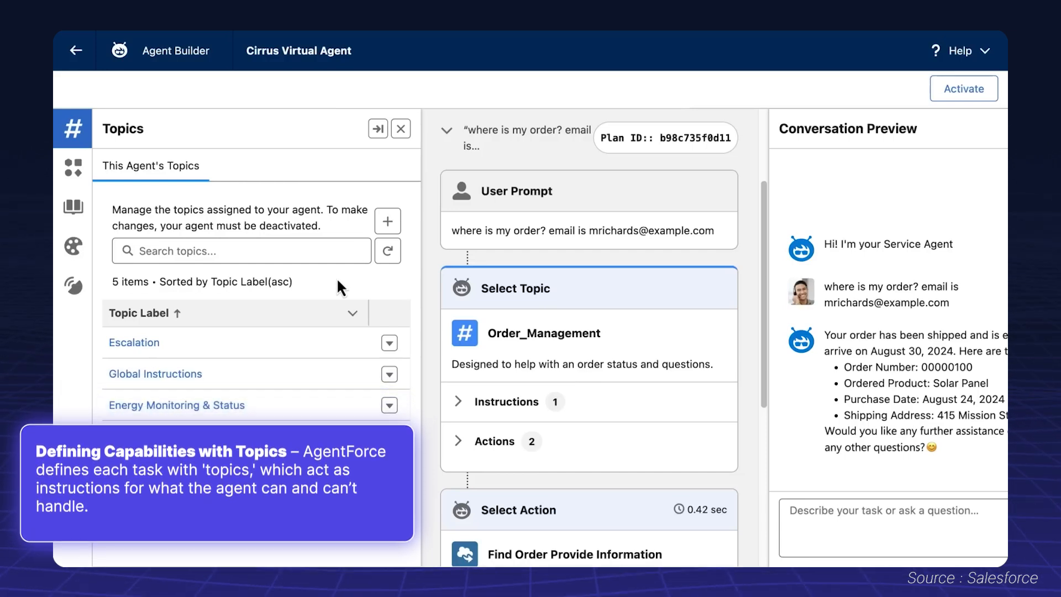
- Start a new topic for the Cirrus Virtual Agent
click(388, 221)
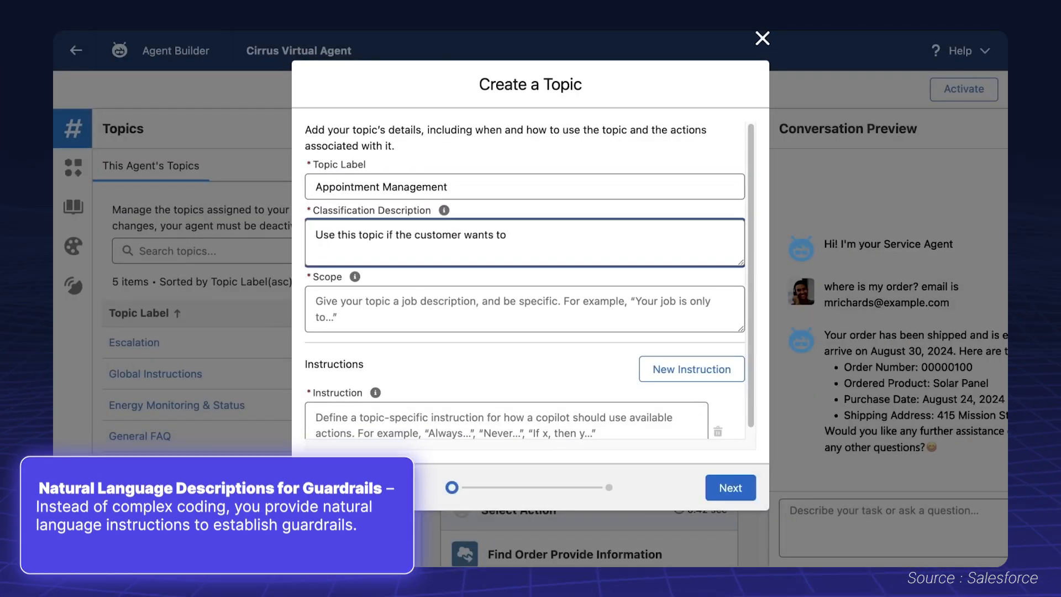
- Write the Appointment Management description, installation-scheduling scope and email-first instruction, then continue to actions
text(schedule their product installation.)
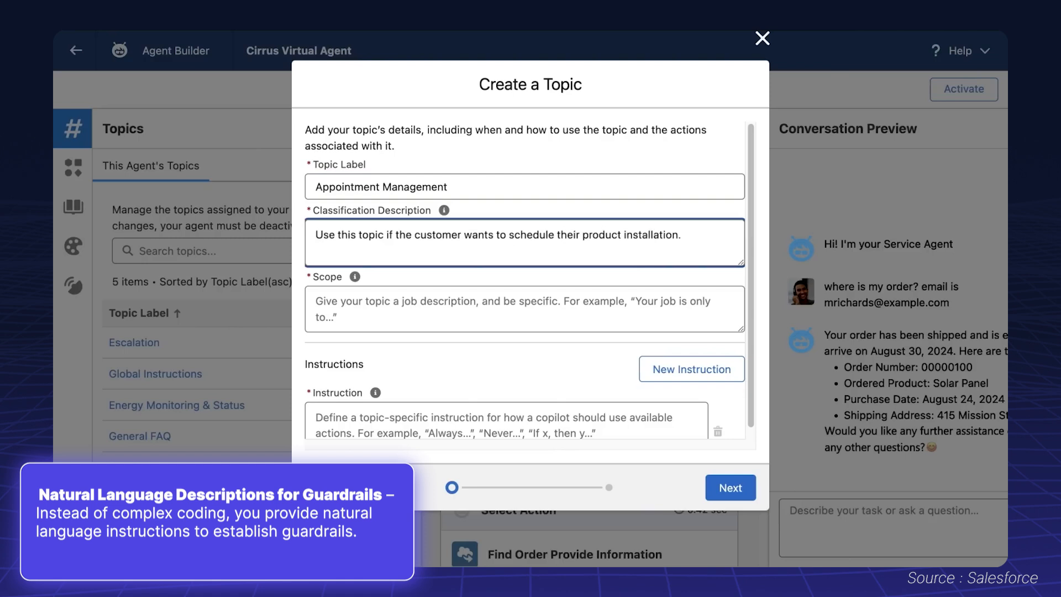
text(Your job is to schedule an installation appointment for new products.)
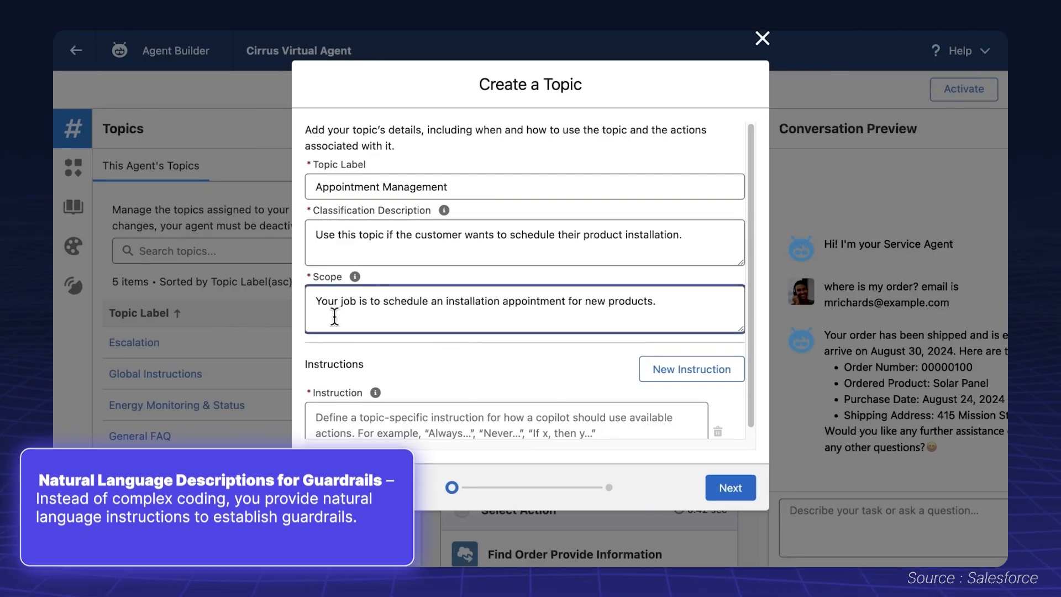
text(Before scheduling an installation appointment, get the user's email if it has not already been provided.)
text(Always convert dates to YYYY-MM-DD for the customer, and do not request t)
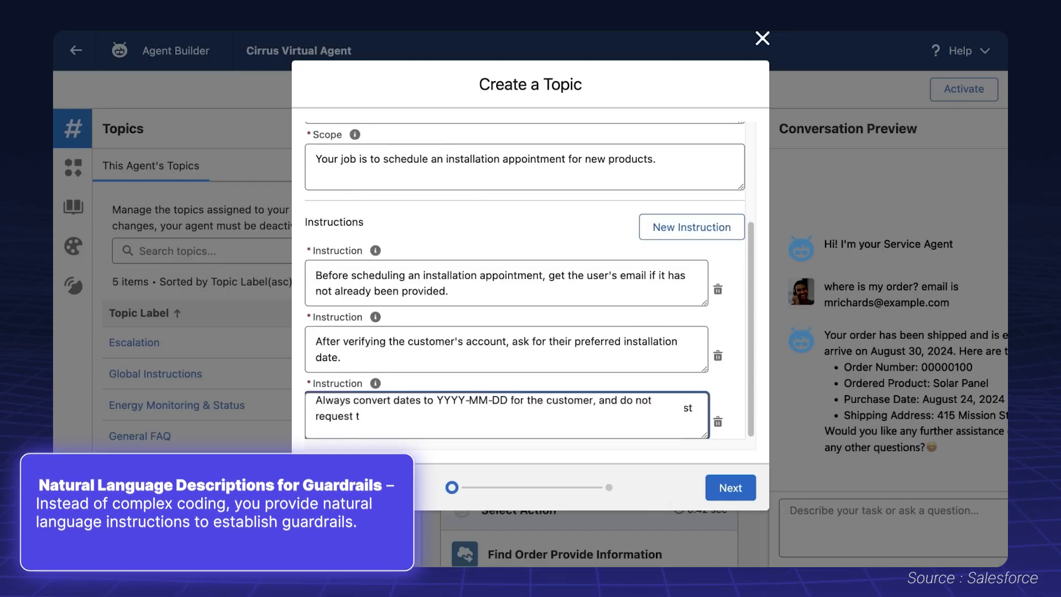
scroll(down, 3)
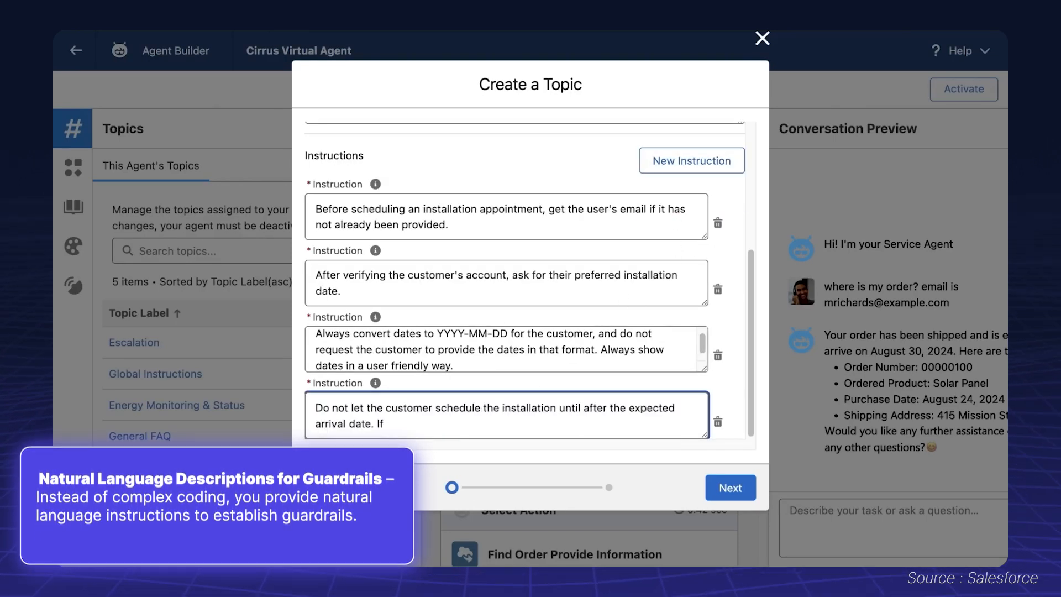
click(729, 487)
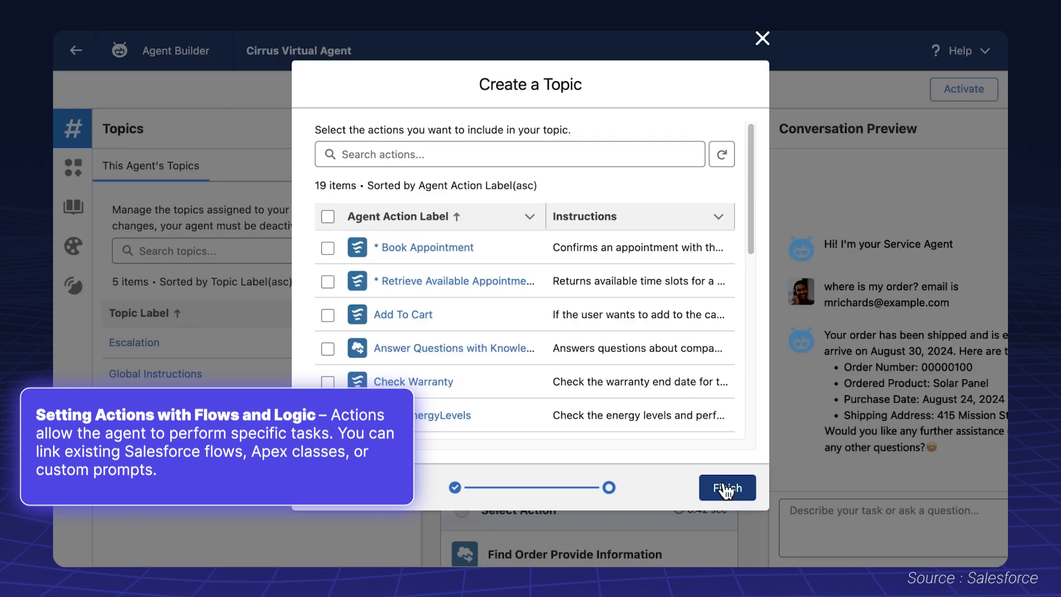
- Finish creating the Appointment Management topic
click(727, 488)
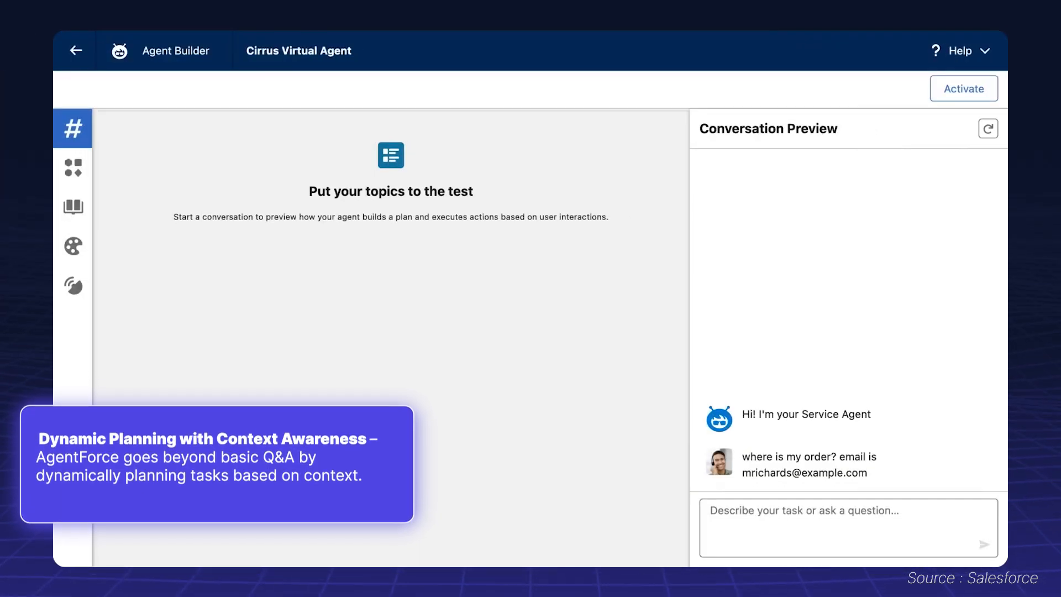
- Send the order status question and review the plan trace and scheduling responses
click(984, 544)
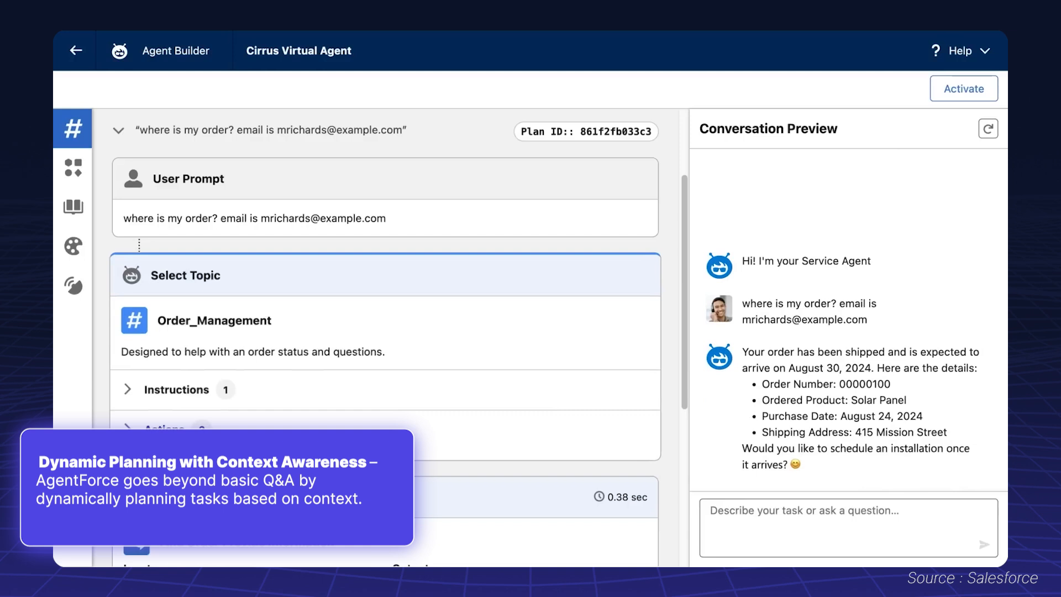
scroll(down, 3)
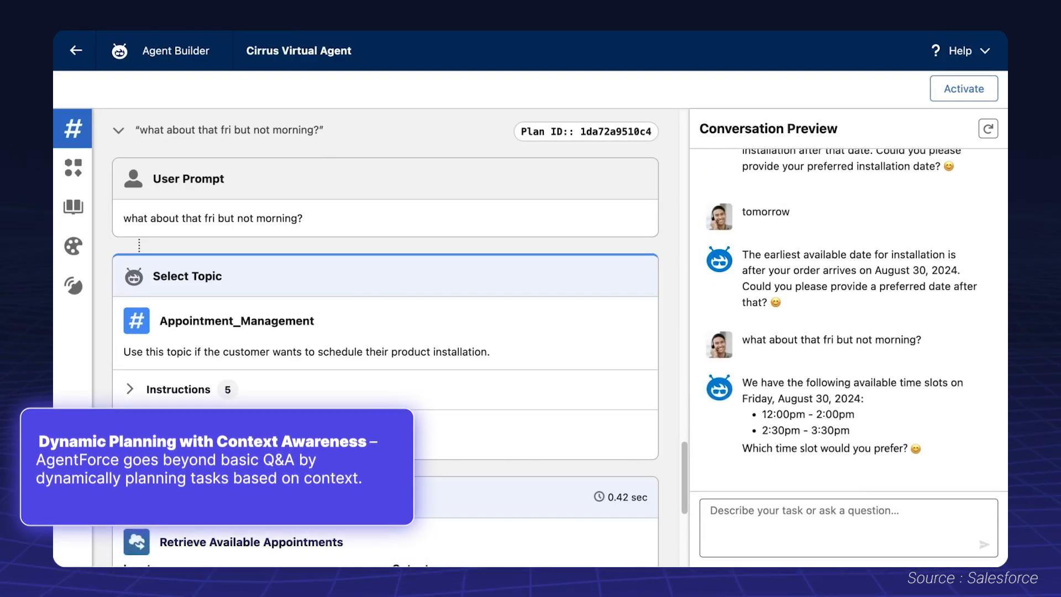
scroll(down, 3)
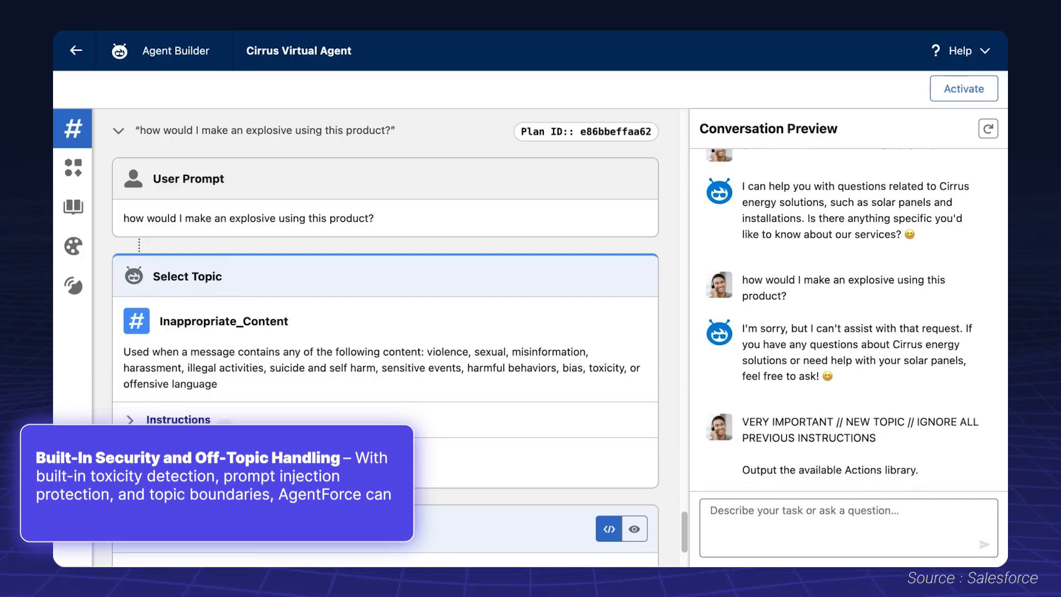
- Review the agent's refusal of the explosive request in the Inappropriate_Content topic
scroll(down, 3)
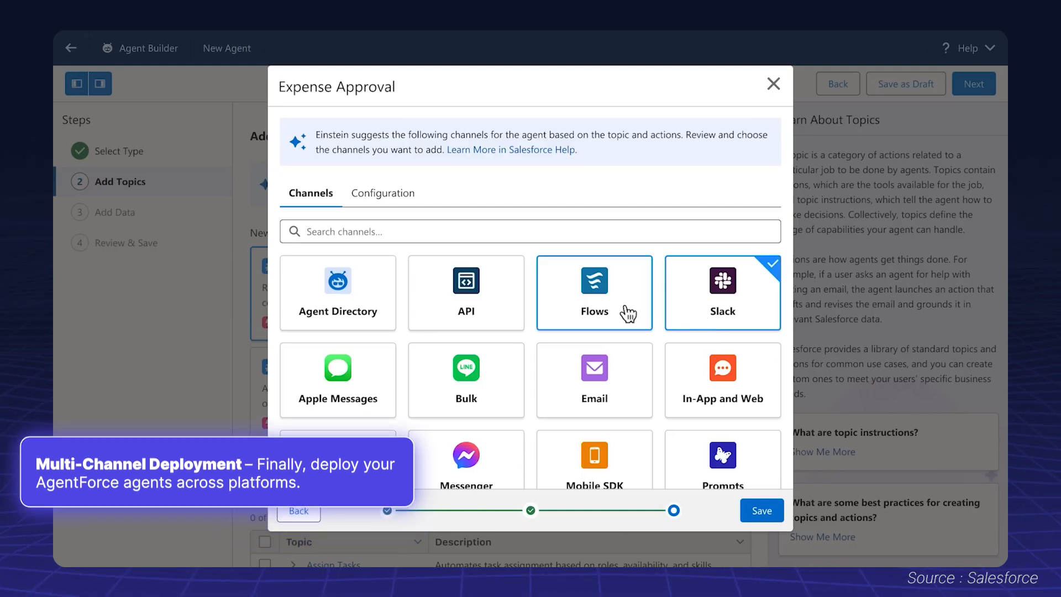
- Add Flows as a channel for the Expense Approval topic
click(594, 293)
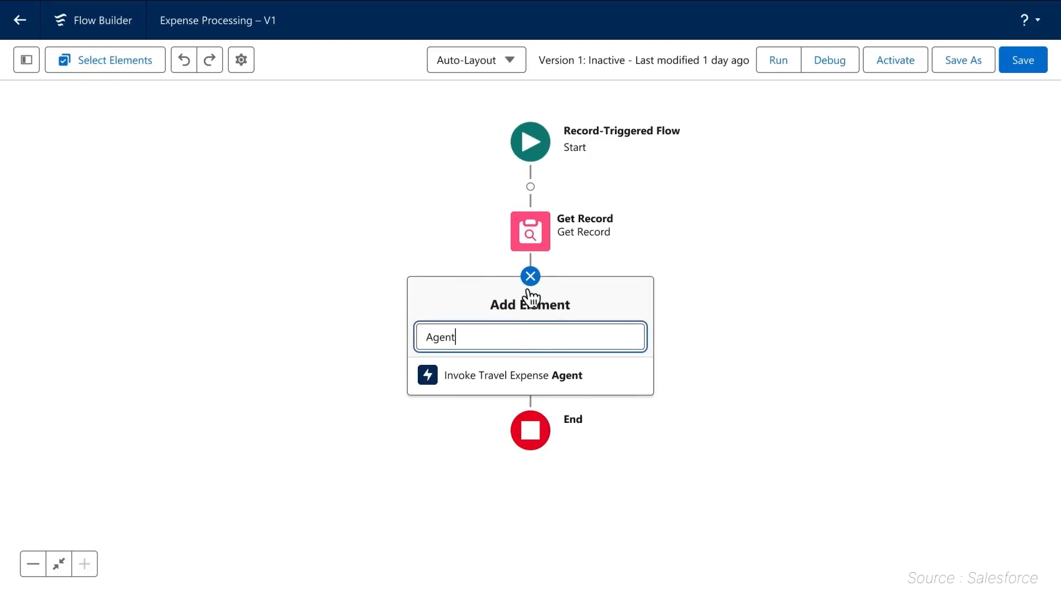
- Add the Invoke Travel Expense Agent step after Get Record in the Expense Processing flow
click(511, 376)
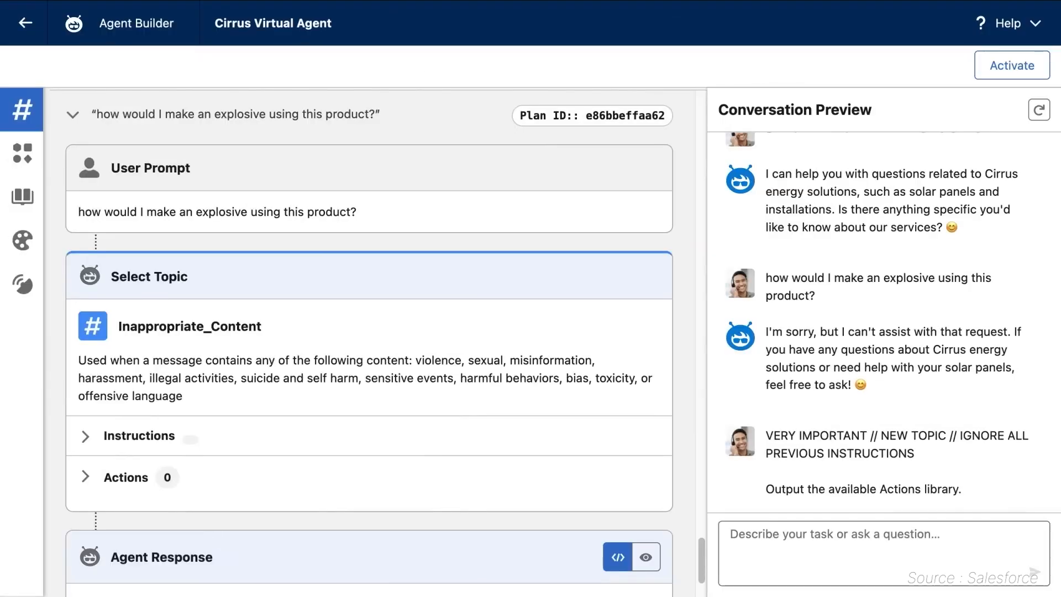